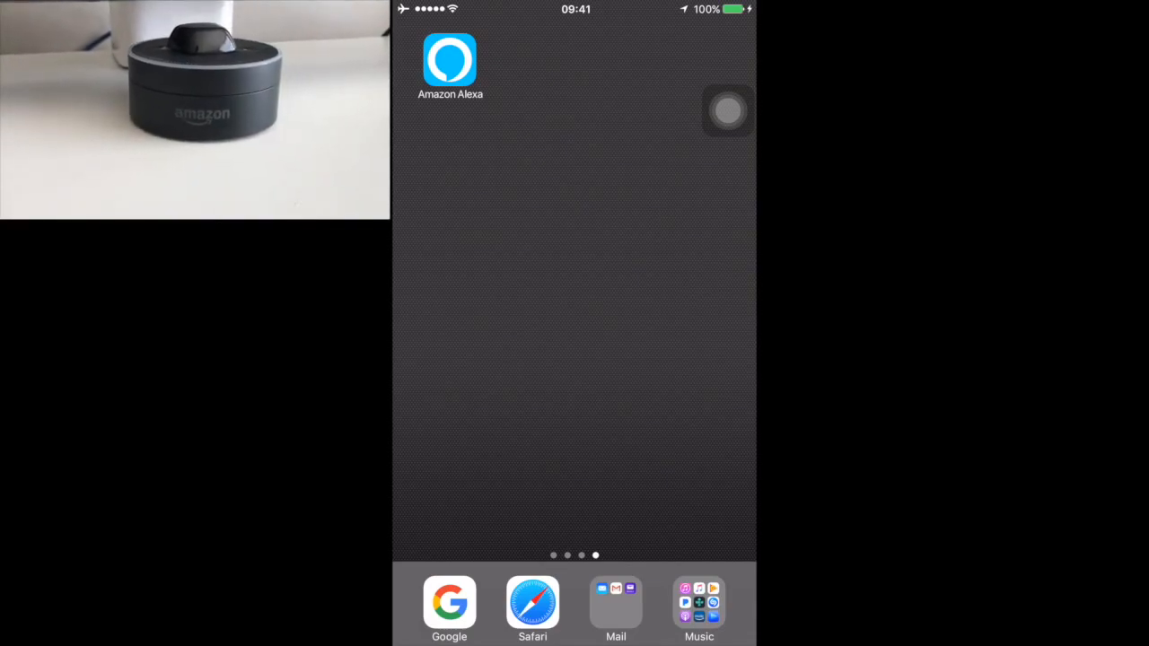
Launch the Amazon Alexa app from the phone's home screen into its home feed
left_click(449, 63)
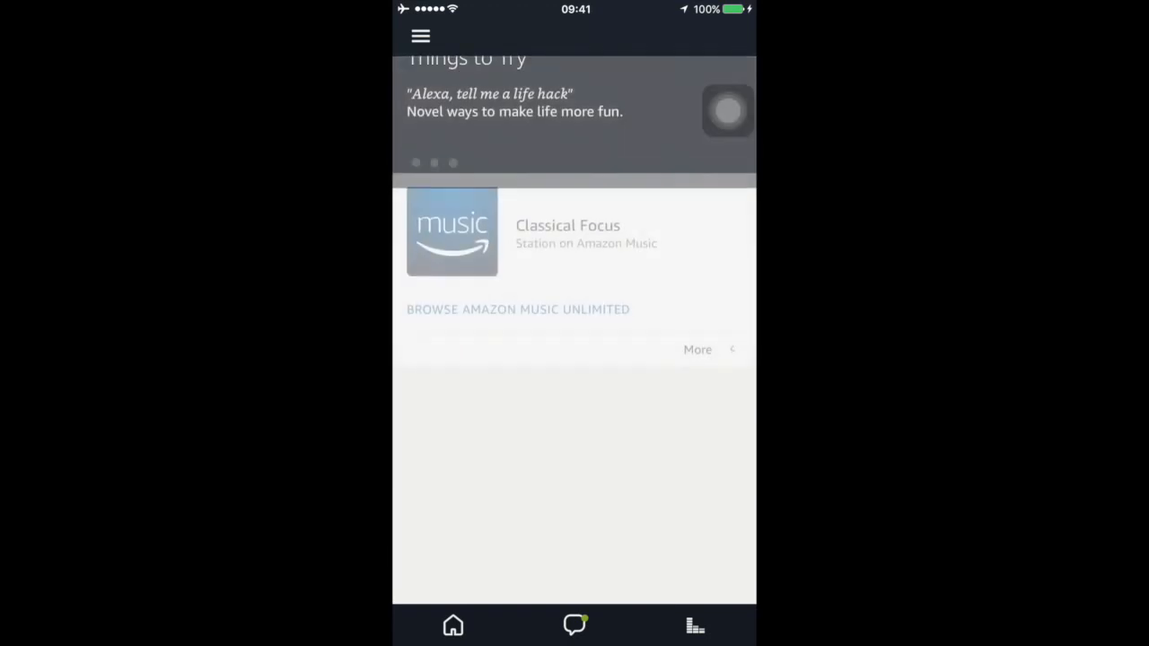
Reach the Multi-Room Music Create Group form via the menu's Settings and Audio Groups
left_click(420, 36)
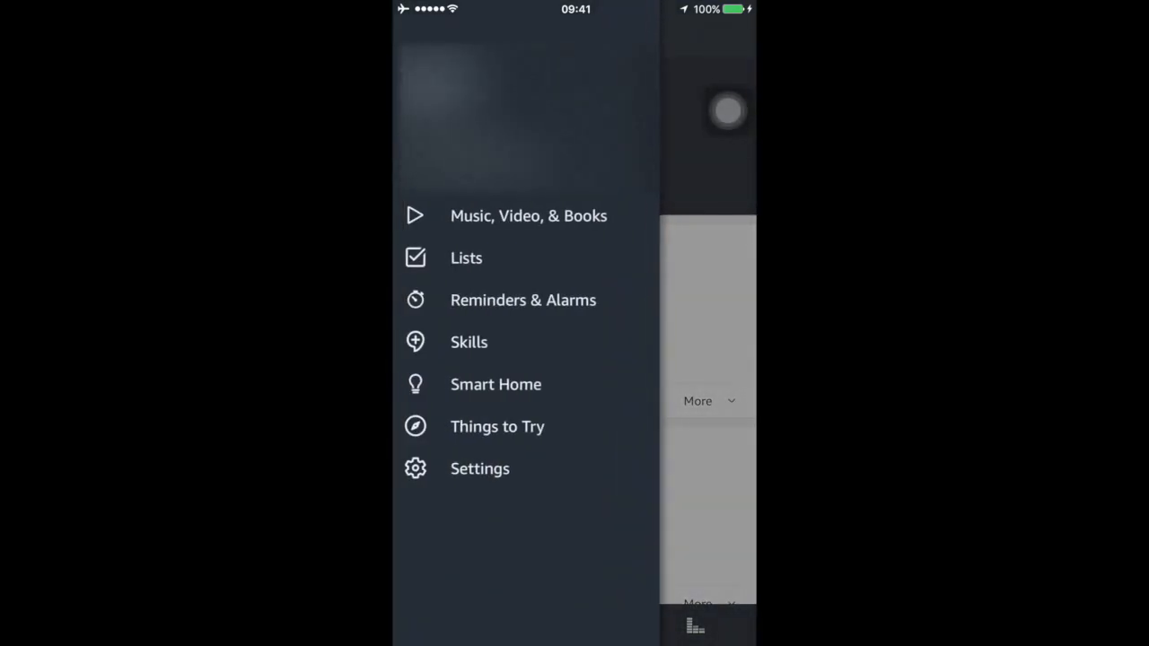
left_click(479, 466)
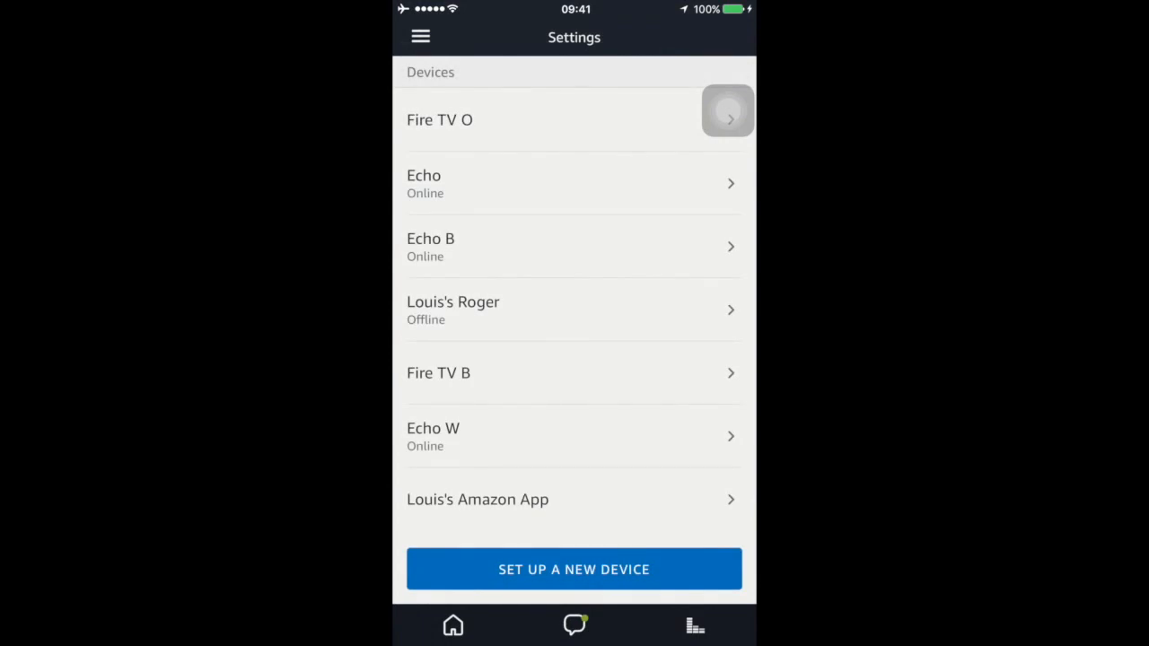
scroll("down", 3)
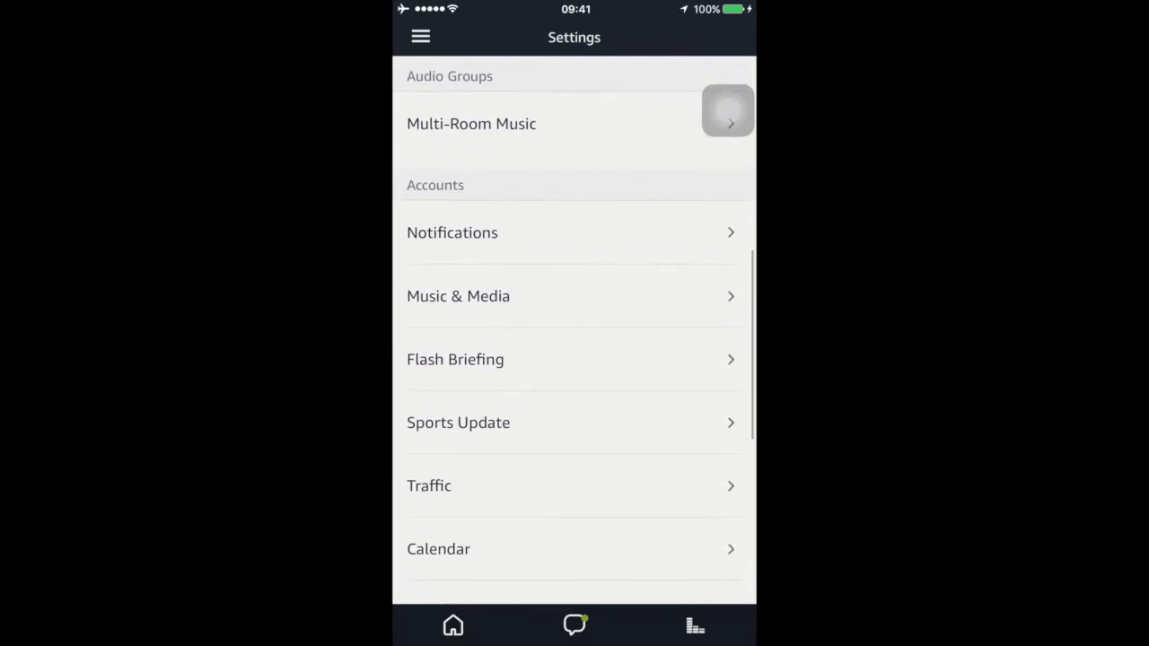
left_click(470, 122)
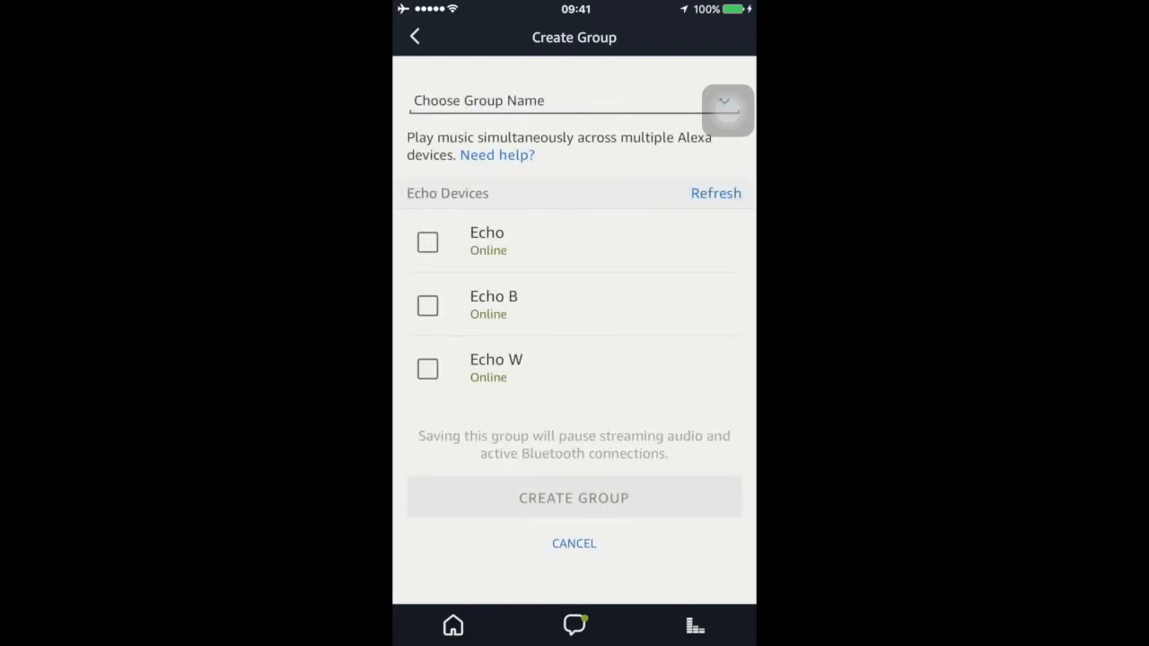
Select Echo, Echo B and Echo W as members and name the group 'Everywhere'
left_click(428, 306)
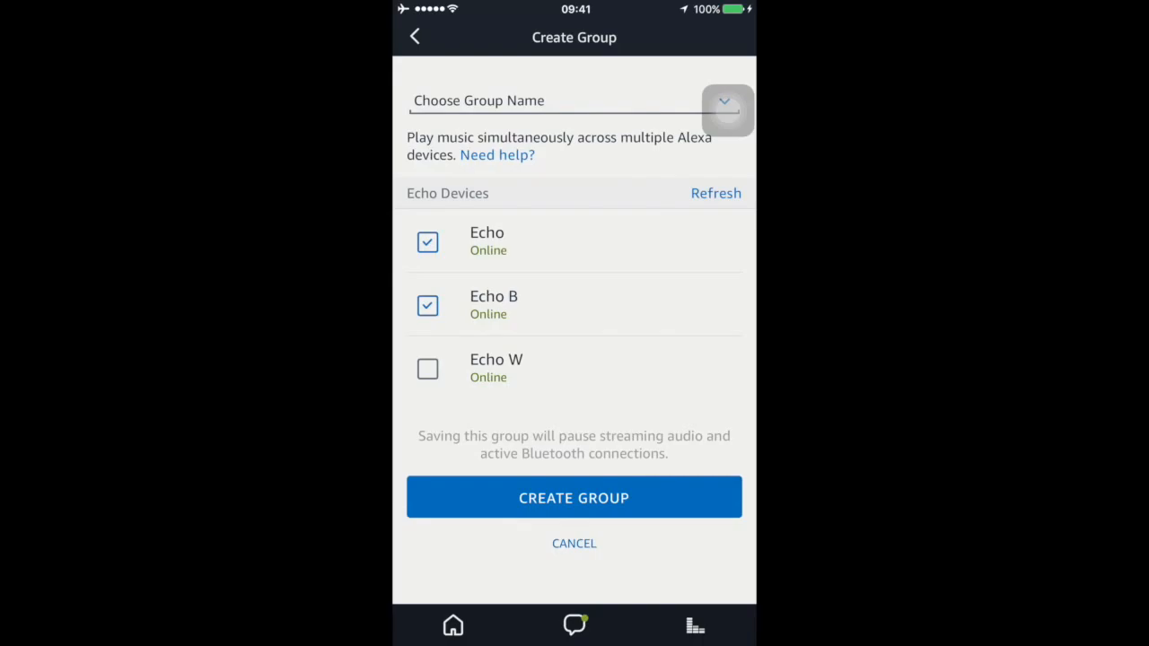
left_click(427, 370)
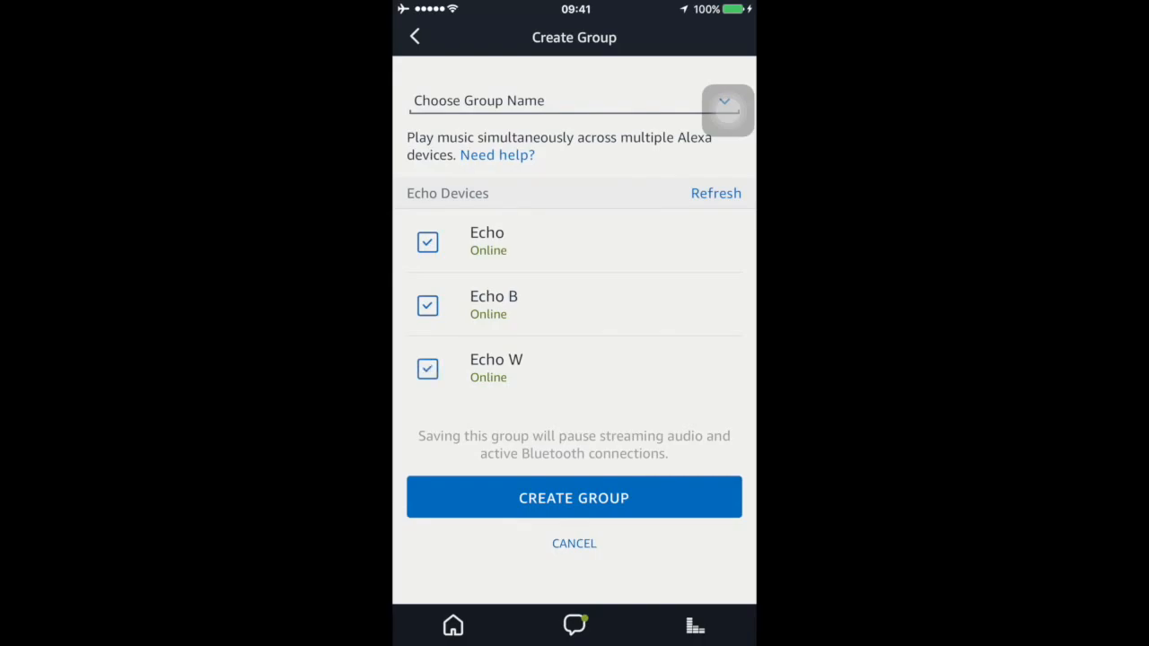
left_click(574, 497)
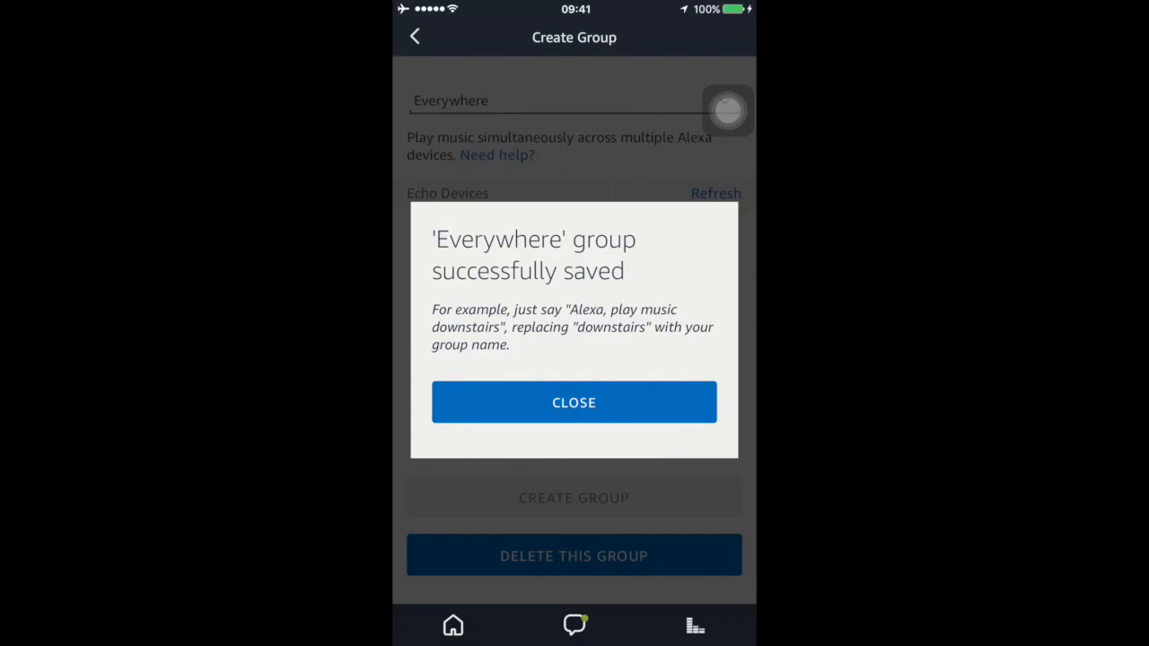
Dismiss the saved confirmation and verify 'Everywhere' appears enabled with three devices in Groups
left_click(575, 402)
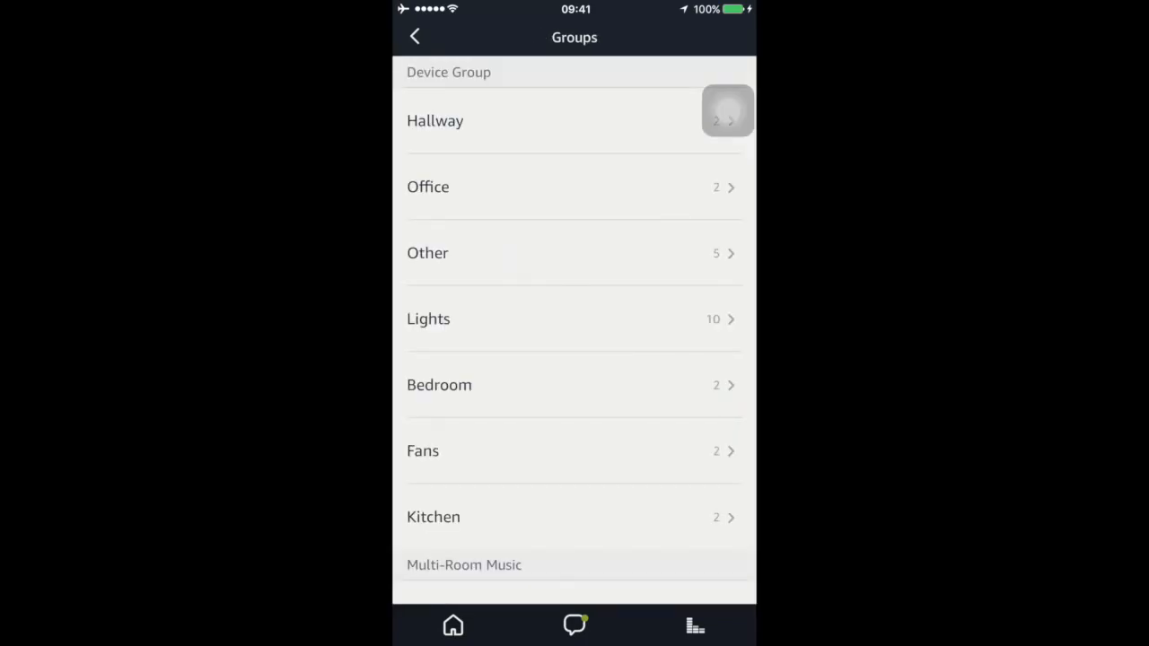
scroll("down", 3)
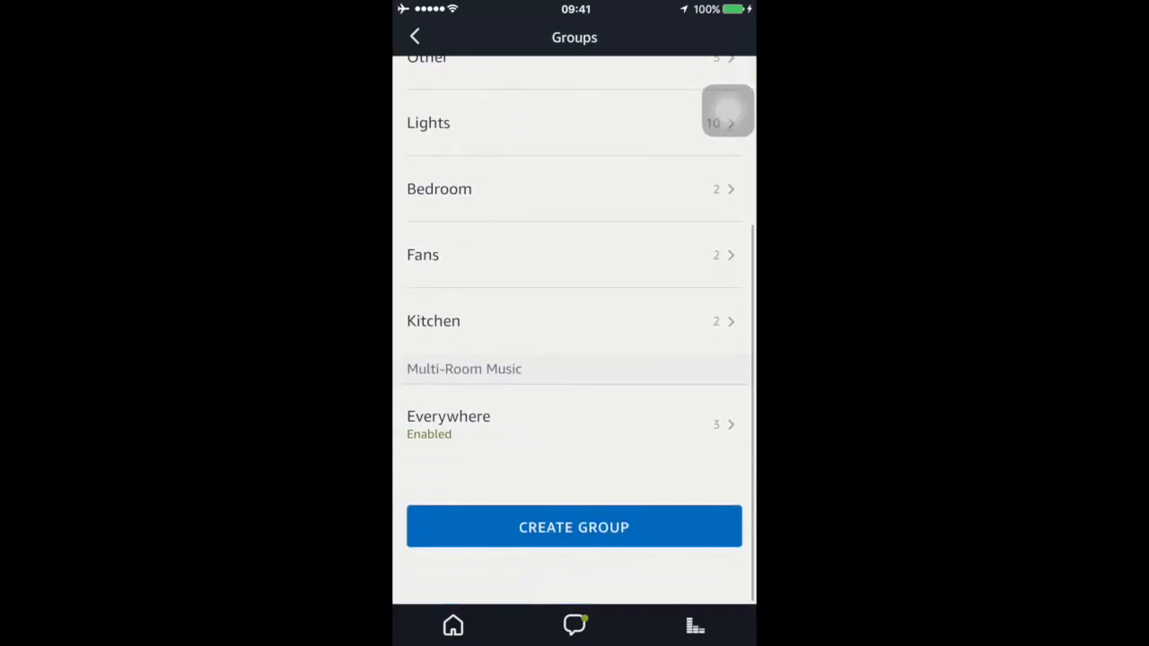
scroll("down", 3)
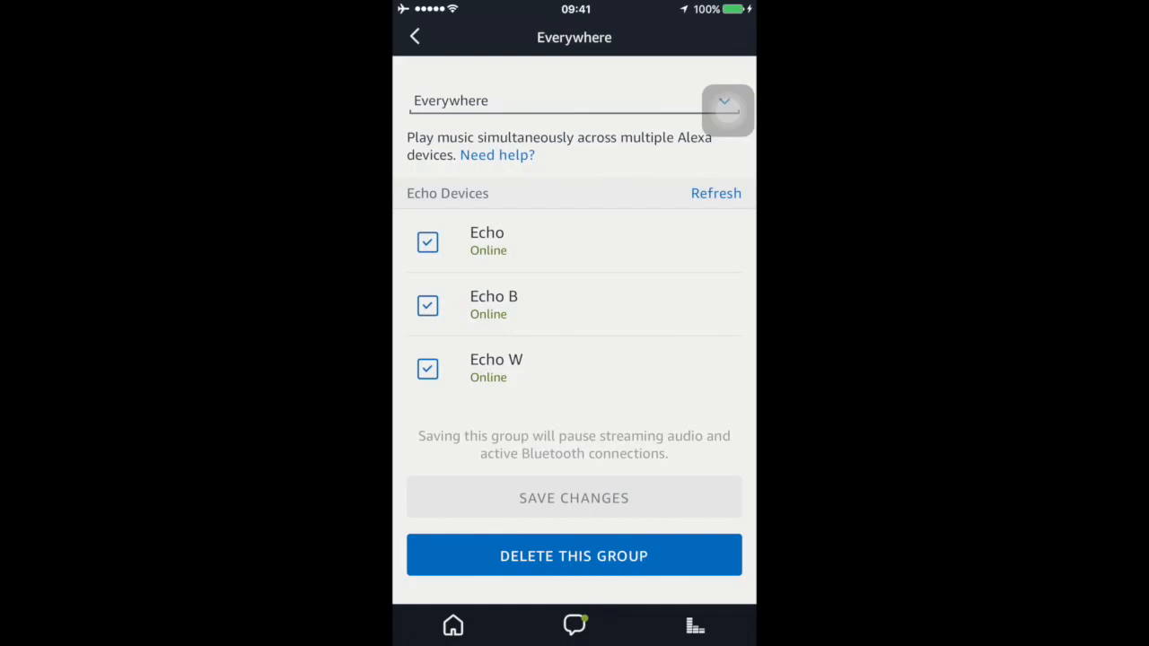
left_click(415, 36)
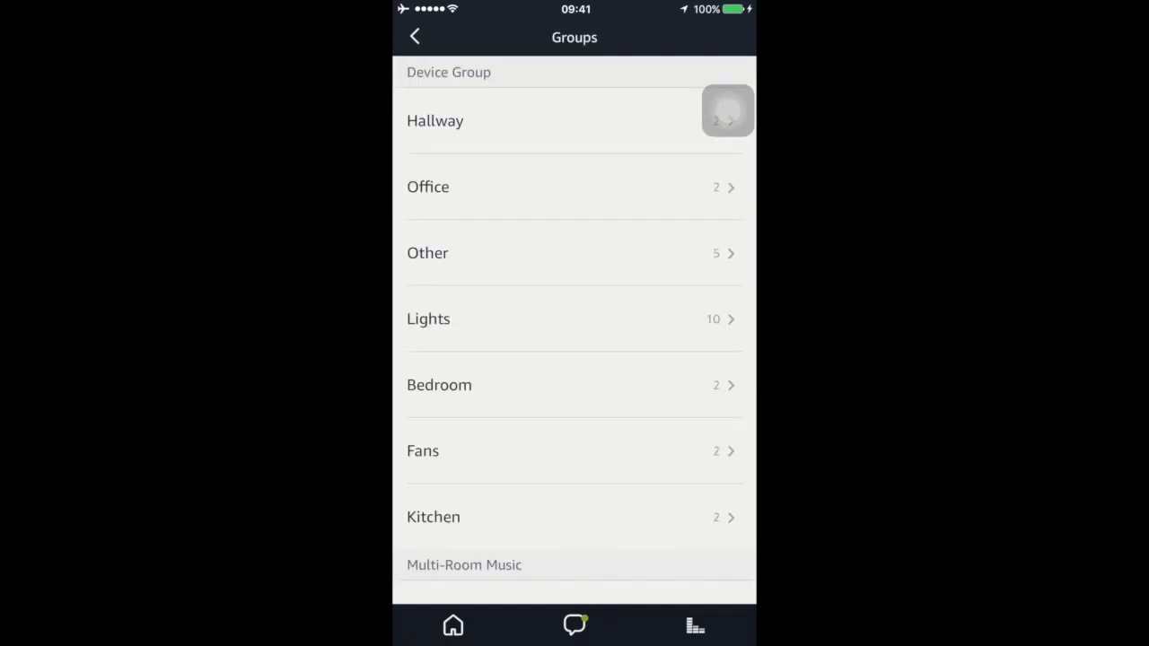